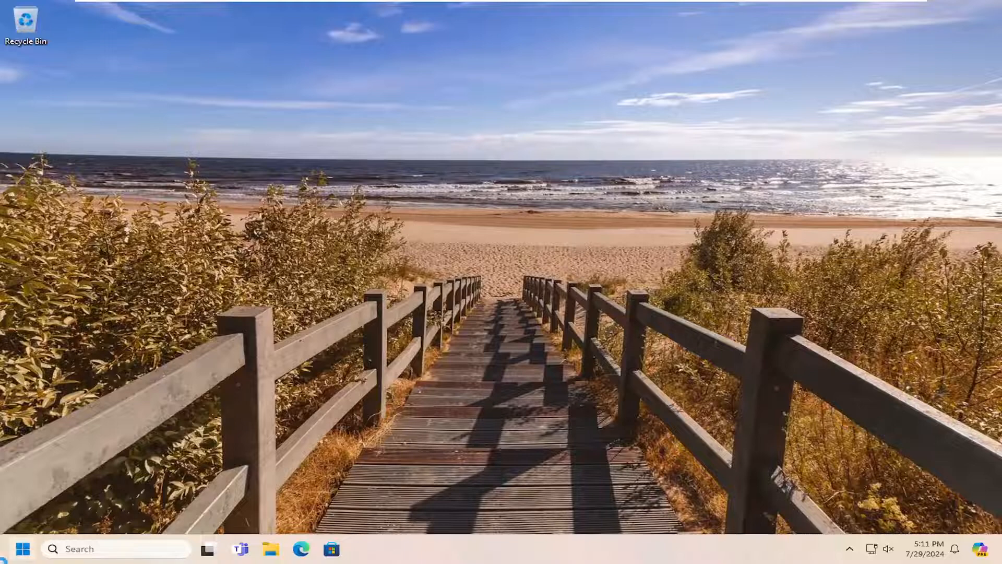
# Search the Start menu for "services"
pyautogui.write('services')
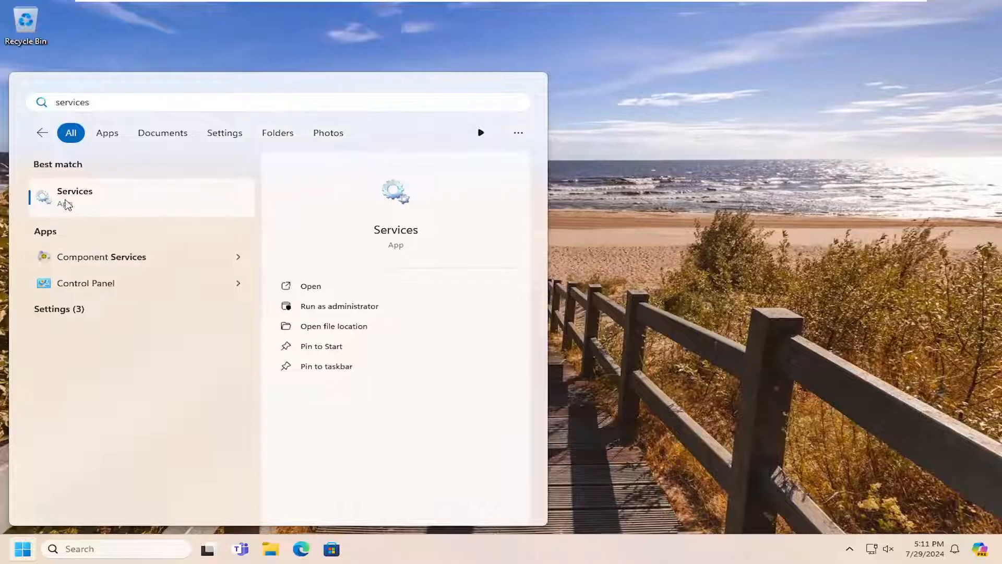
# Launch Services and scroll down the list toward Print Spooler
pyautogui.click(311, 285)
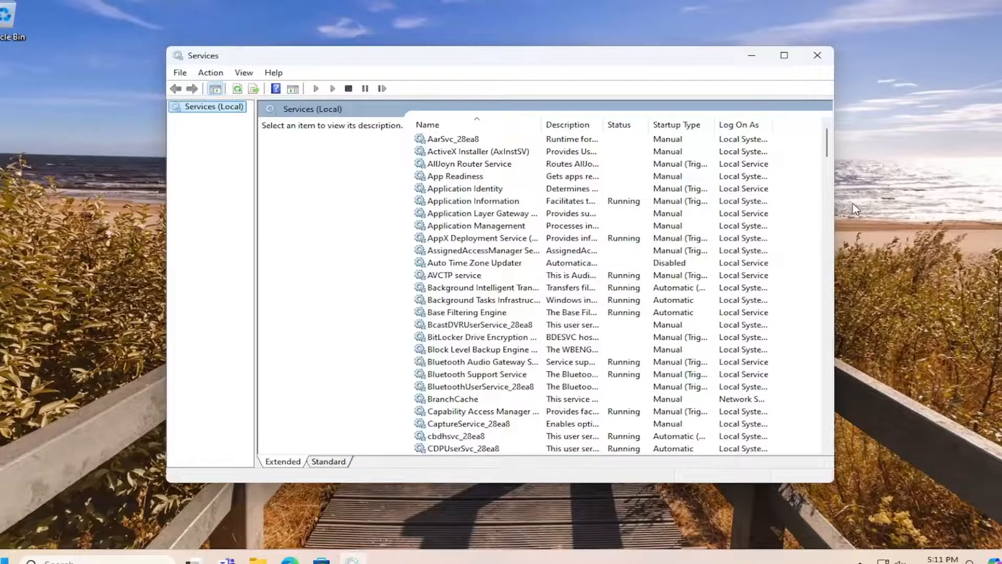
pyautogui.scroll(-3)
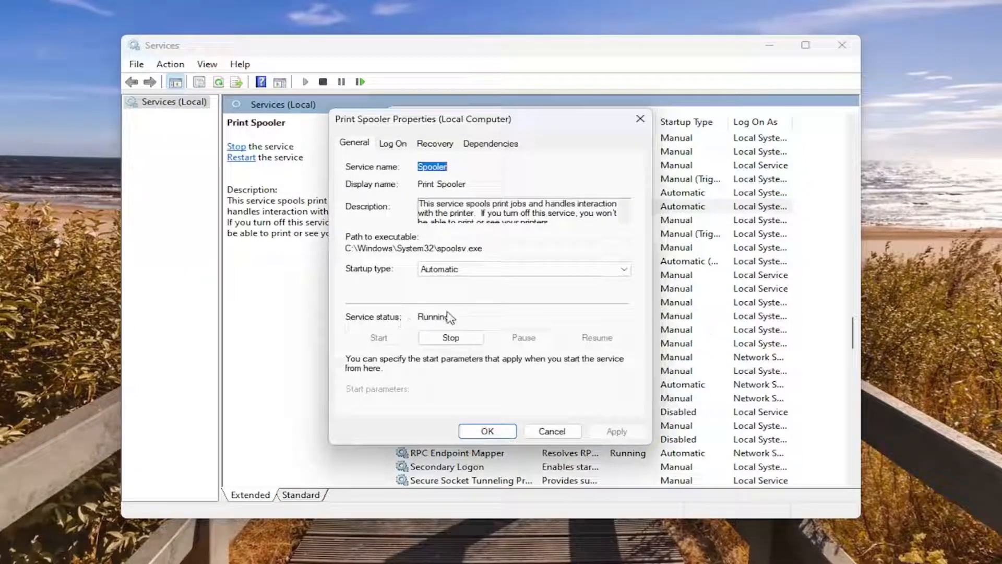
# Stop and start Print Spooler, close its properties, then minimize Services
pyautogui.click(450, 338)
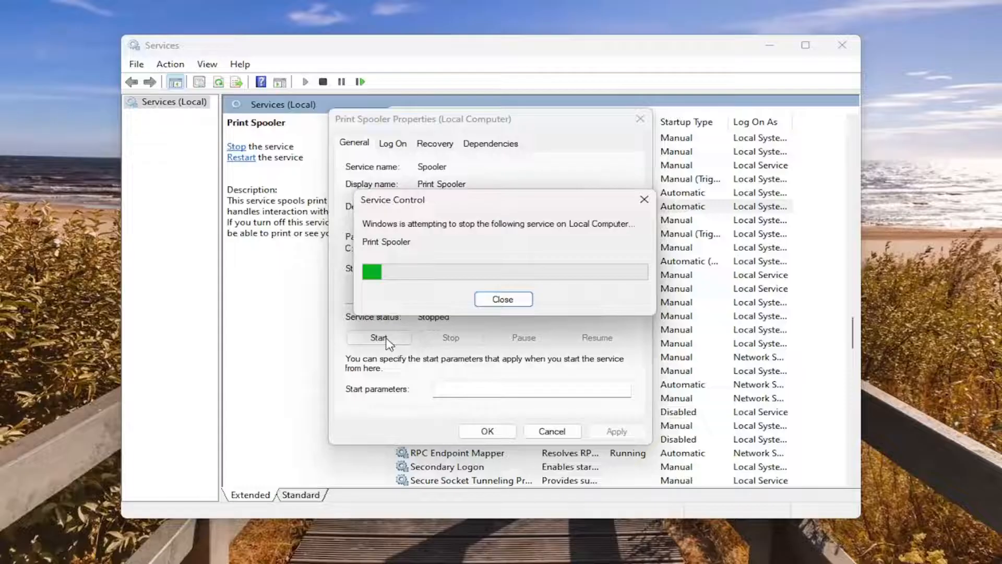
pyautogui.click(378, 338)
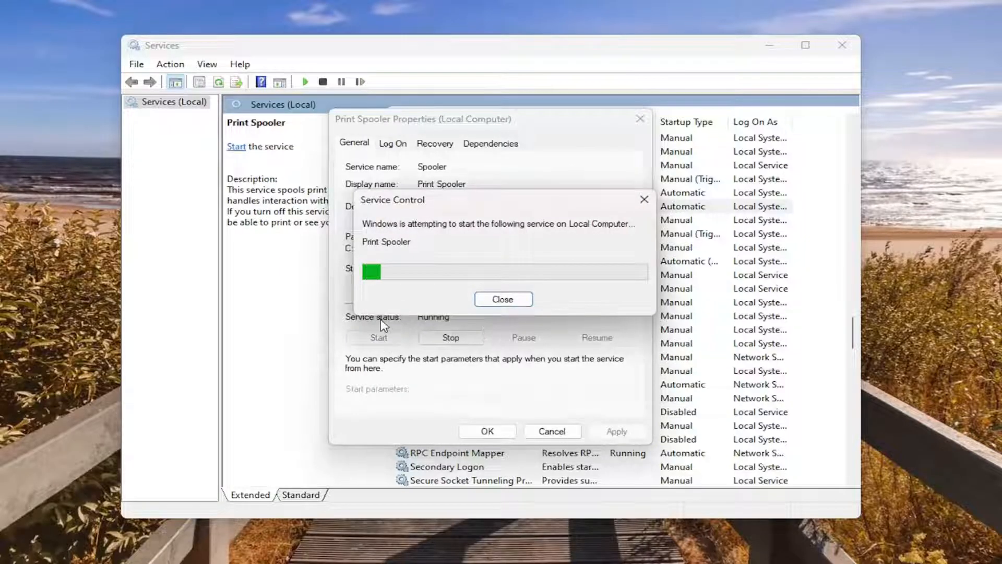
pyautogui.click(503, 299)
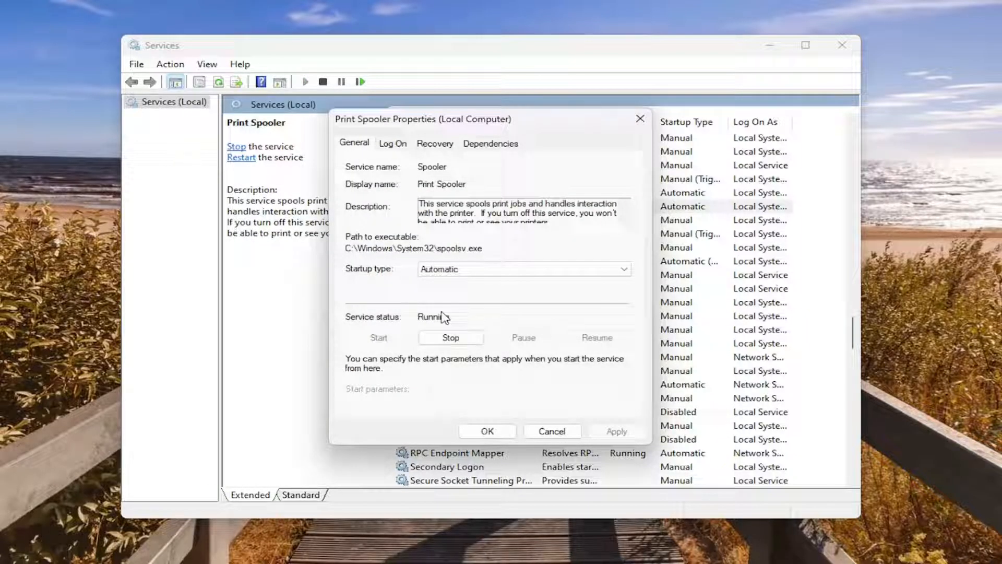
pyautogui.moveTo(444, 319)
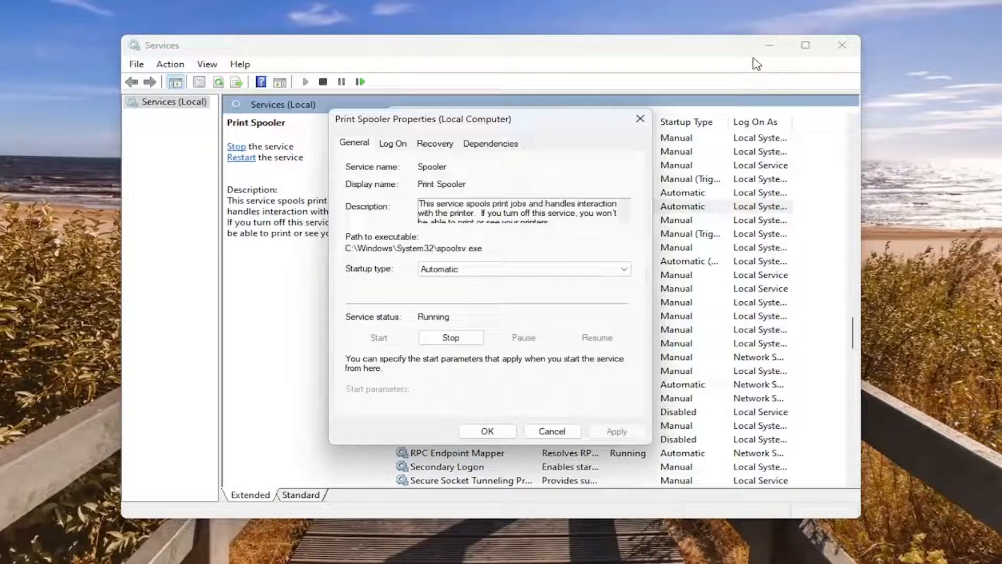
pyautogui.click(843, 44)
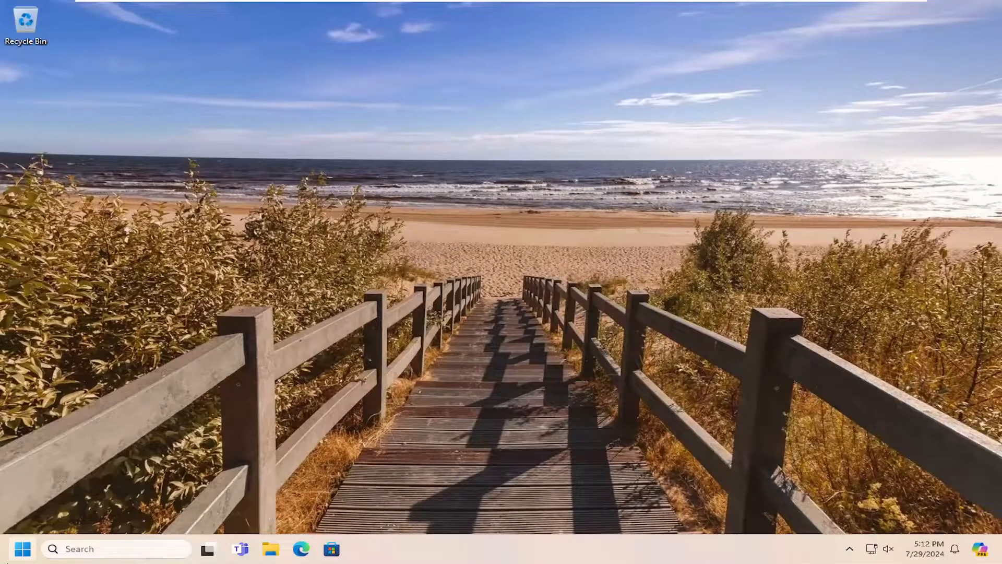
# Search the Start menu for "printers & scanners"
pyautogui.click(23, 549)
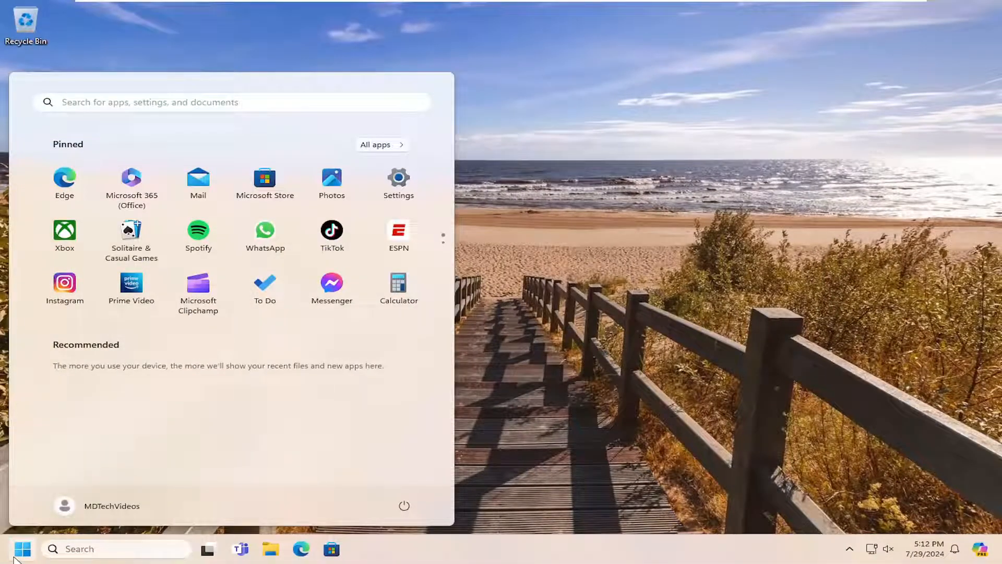
pyautogui.write('printers & scanners')
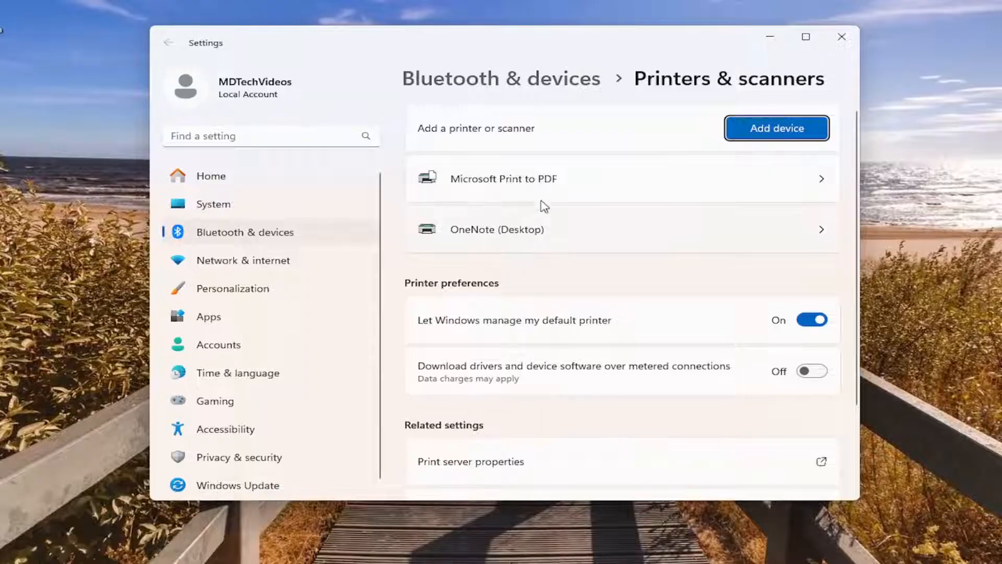
pyautogui.click(503, 179)
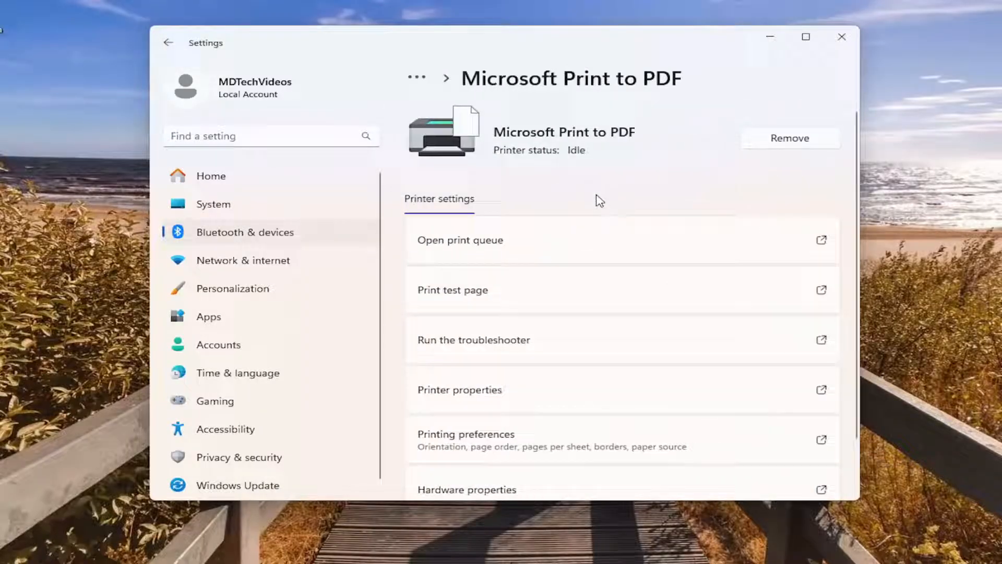
pyautogui.moveTo(860, 200)
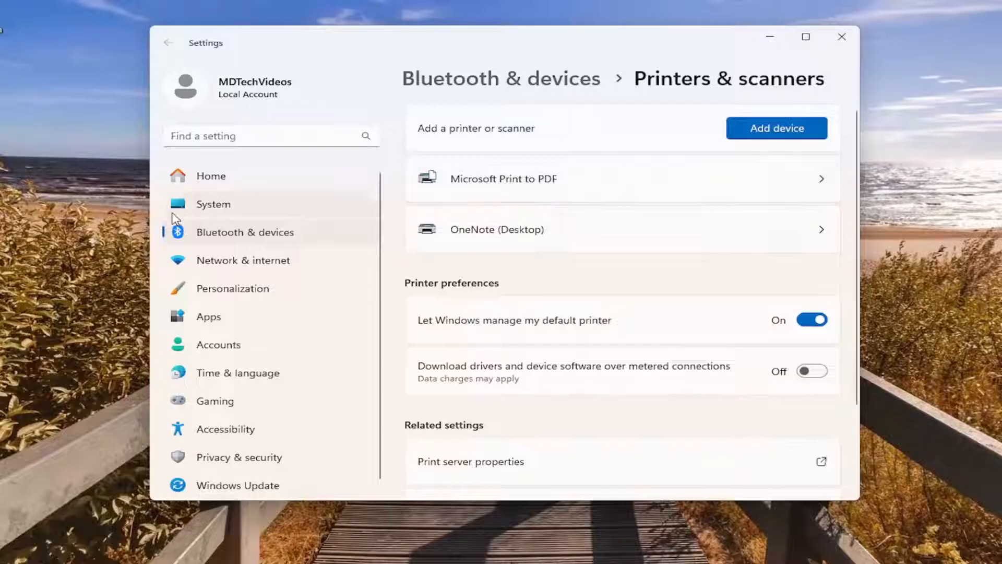
pyautogui.moveTo(7, 224)
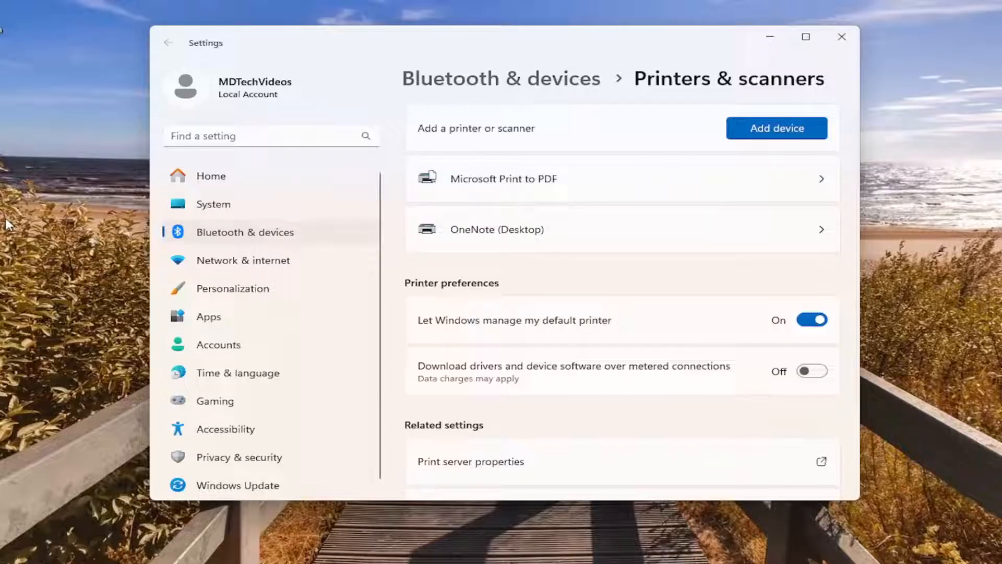
pyautogui.moveTo(74, 275)
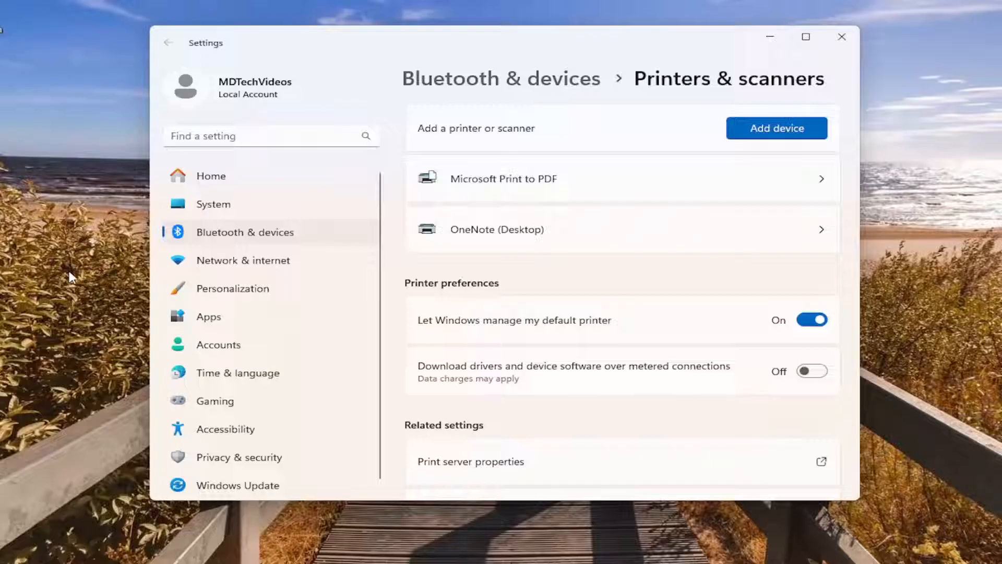
pyautogui.moveTo(137, 251)
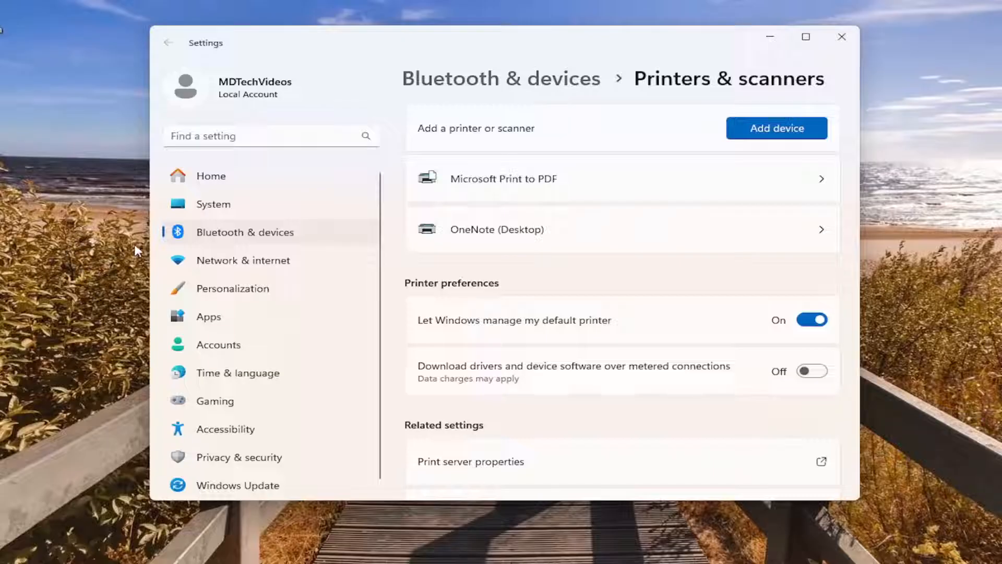
pyautogui.moveTo(780, 55)
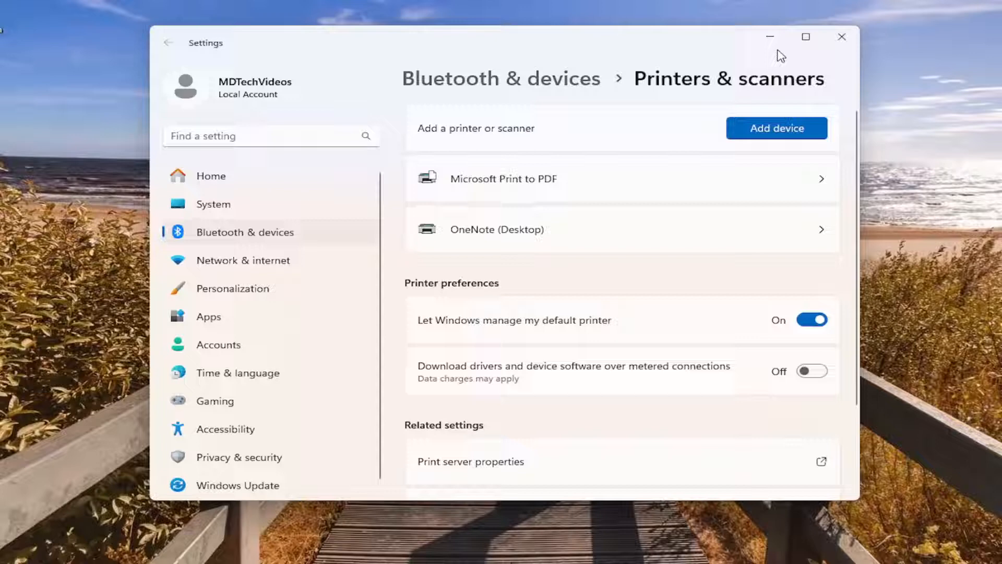
pyautogui.moveTo(69, 191)
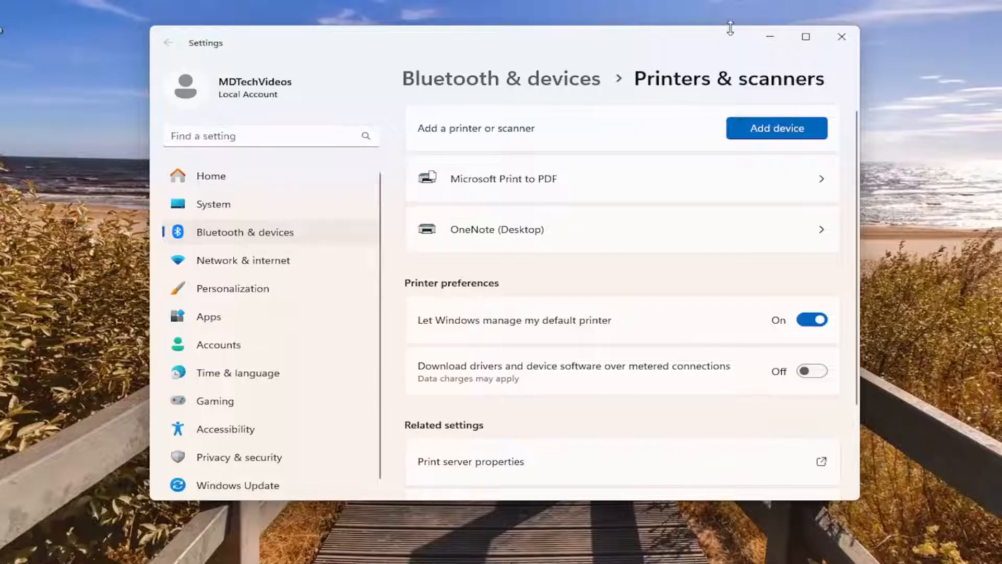
# Minimize the Printers & scanners Settings window
pyautogui.click(841, 37)
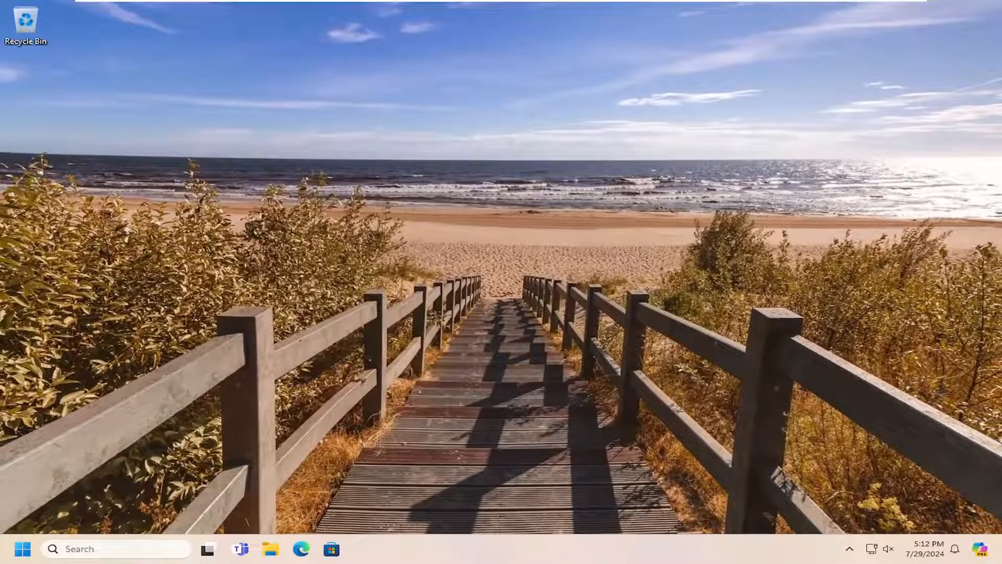